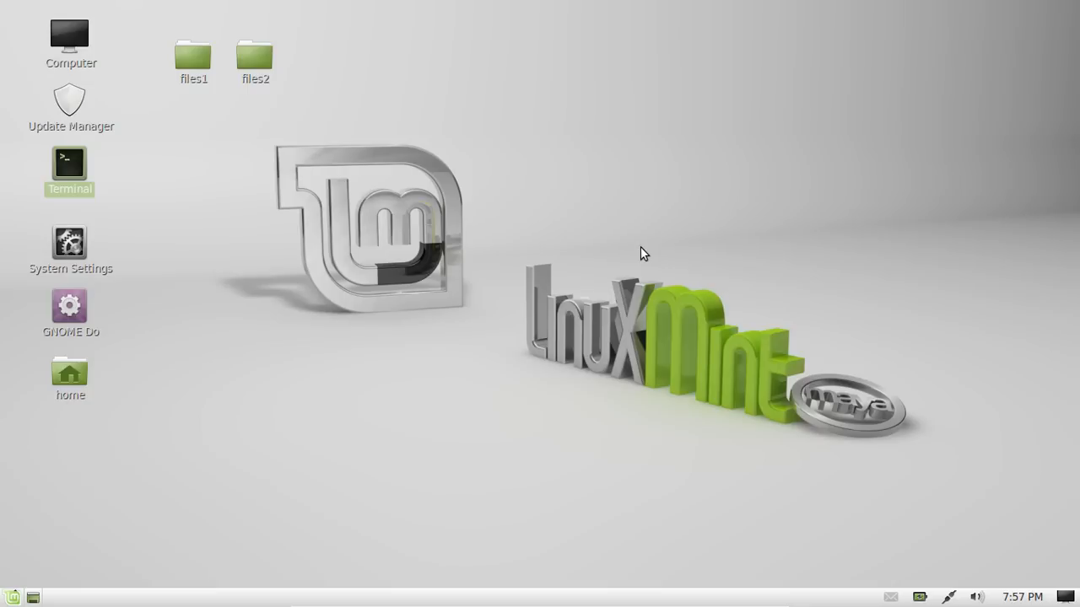
mouse_move(102, 174)
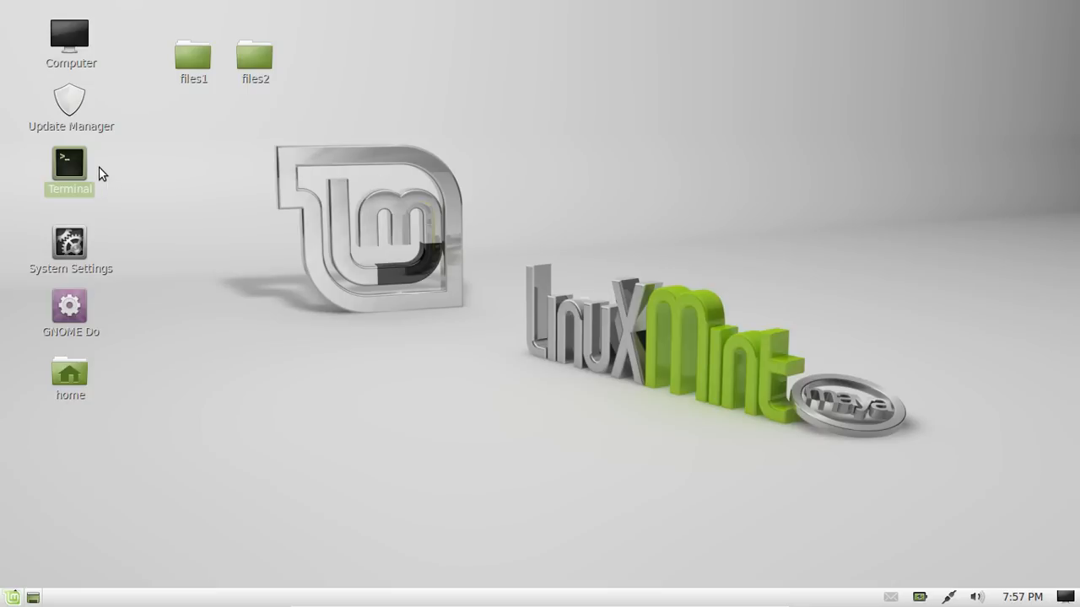
Launch Terminal from the desktop and run lsusb to list connected USB devices.
double_click(69, 162)
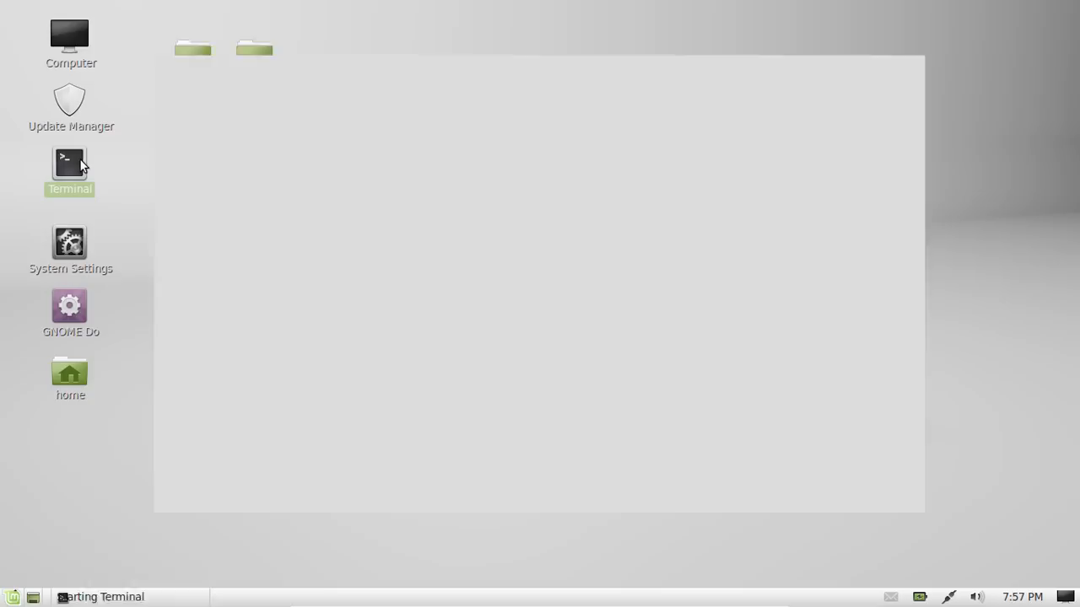
double_click(70, 162)
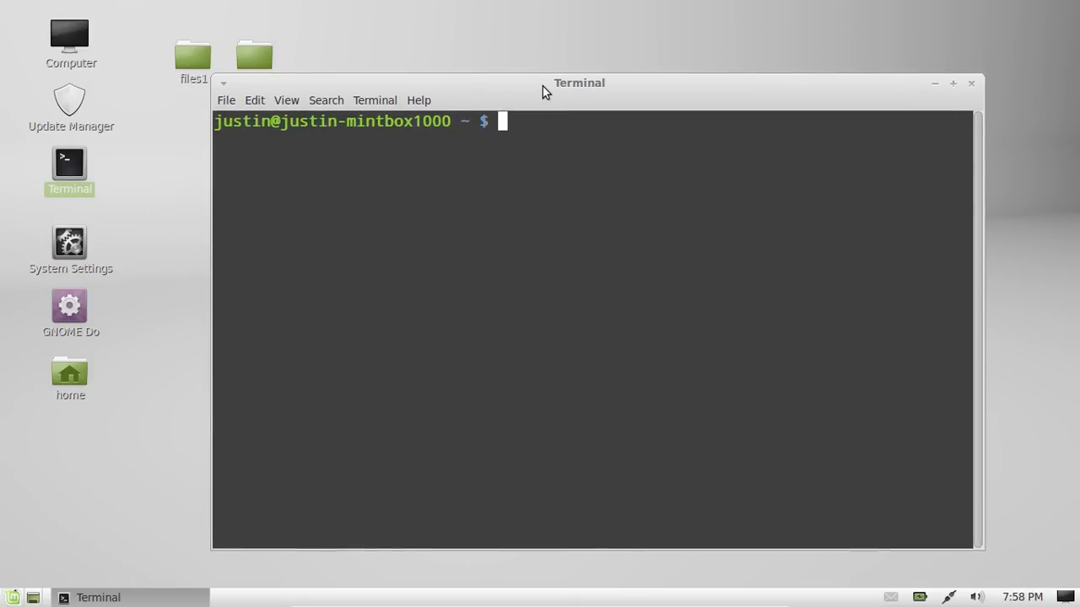
type("lsu")
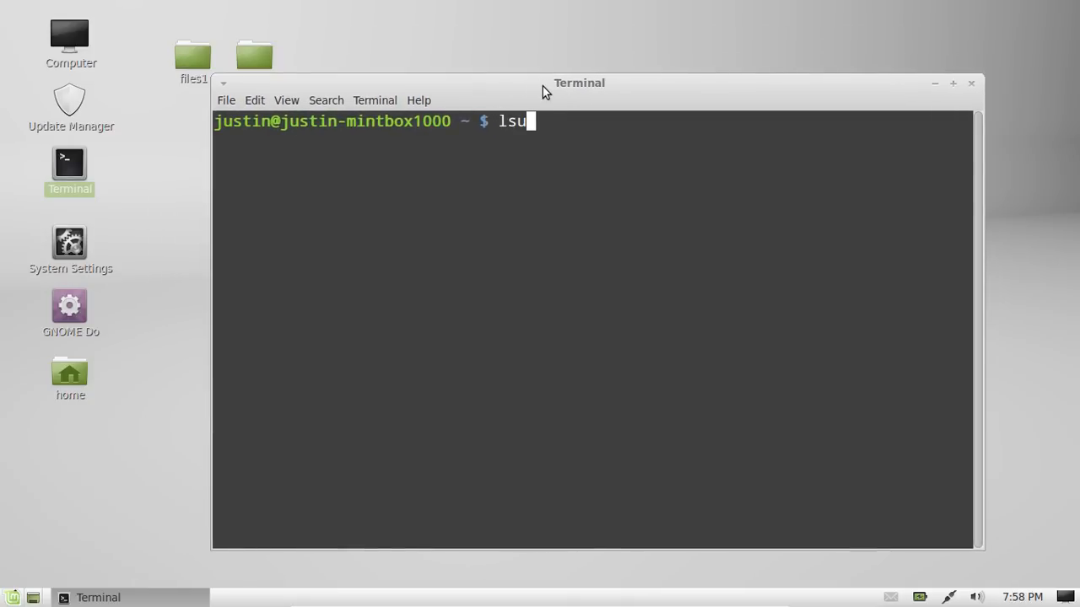
key("Return")
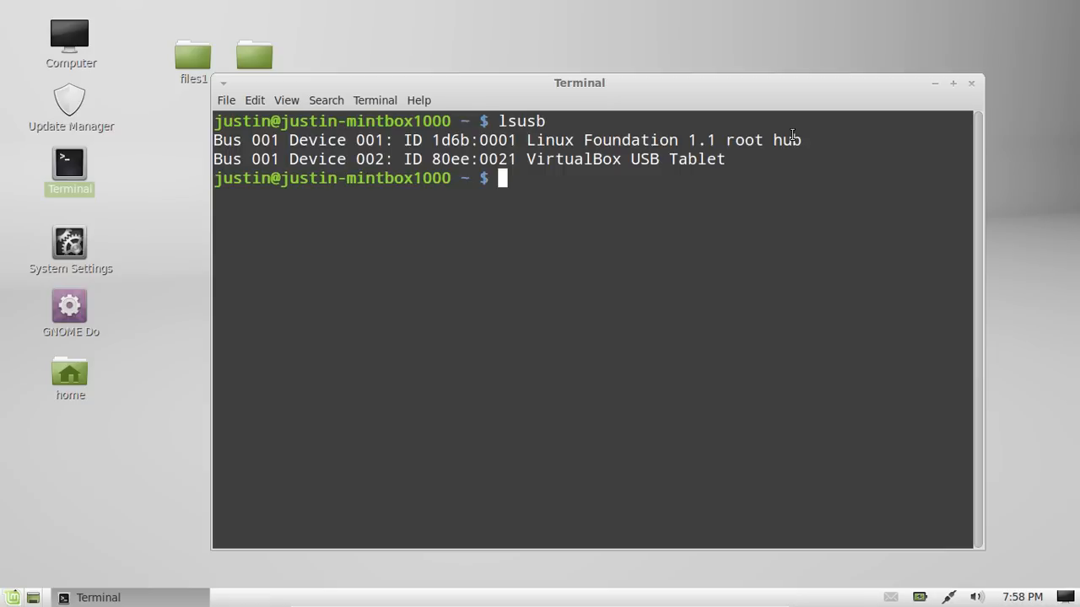
mouse_move(761, 133)
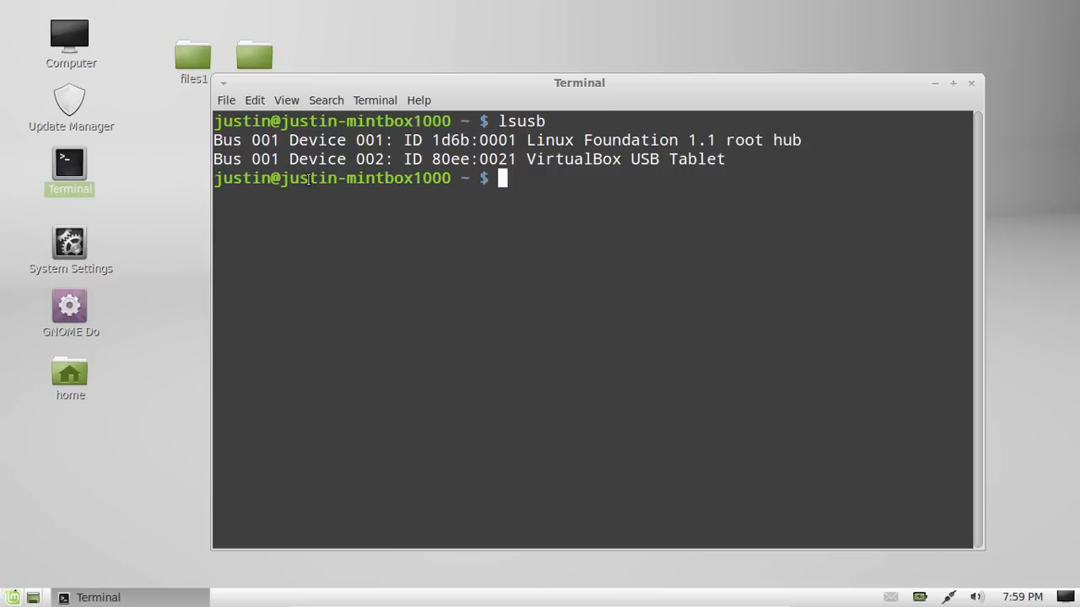
mouse_move(396, 118)
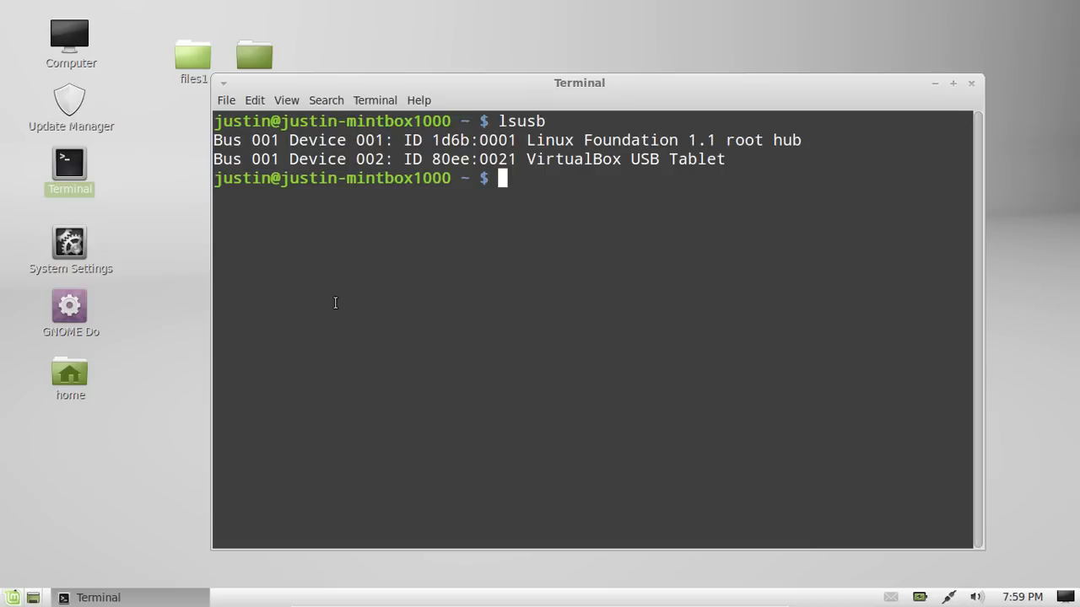
mouse_move(161, 581)
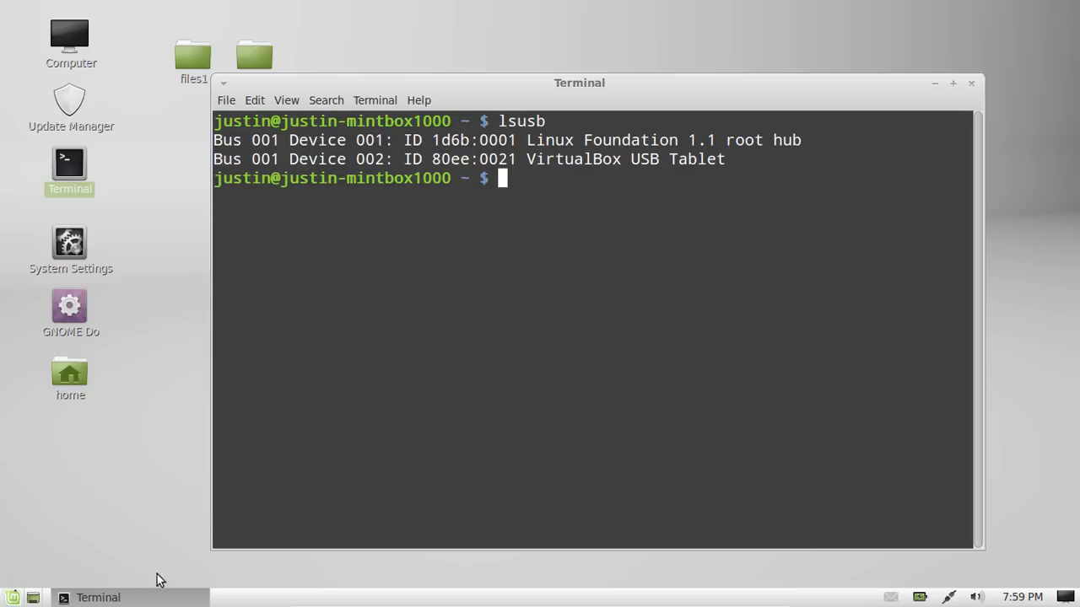
mouse_move(253, 464)
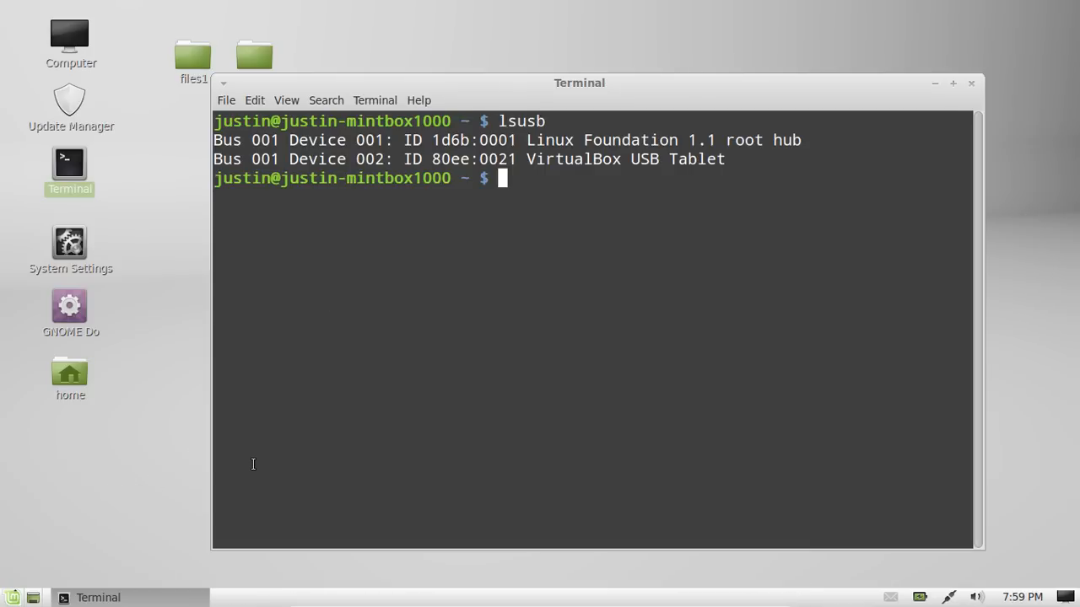
mouse_move(661, 393)
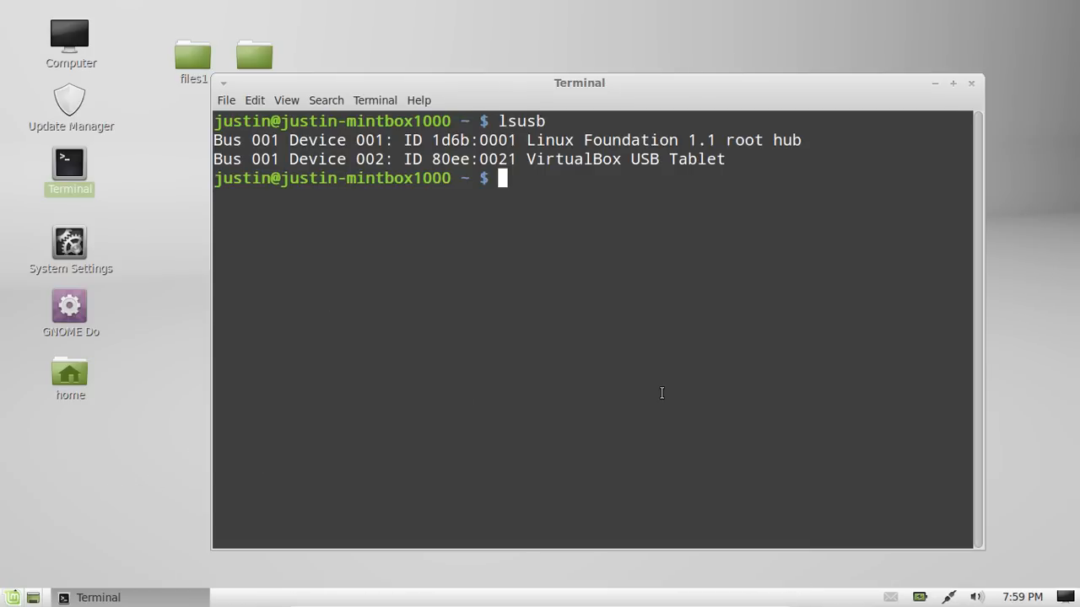